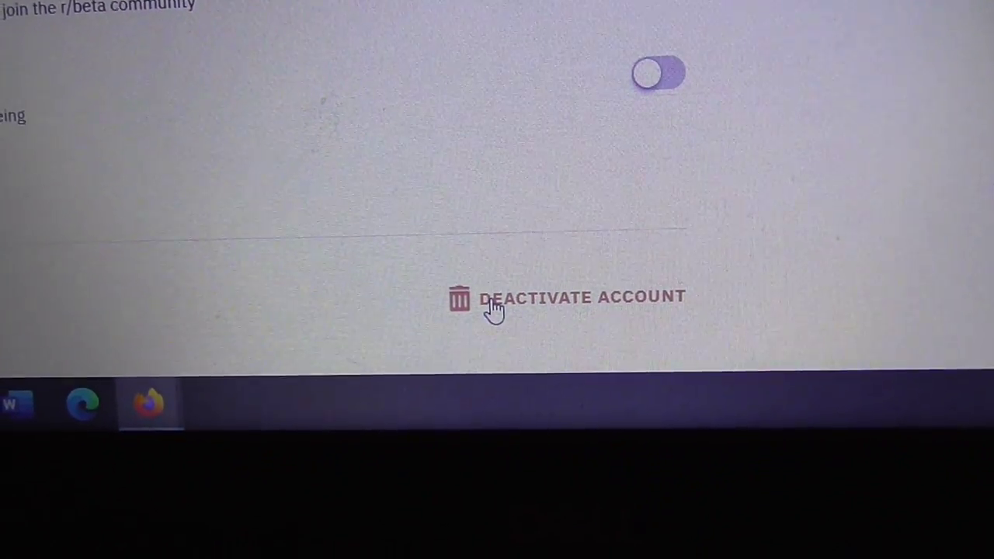
Open the Deactivate Account form from the bottom of the Account settings tab.
click(494, 309)
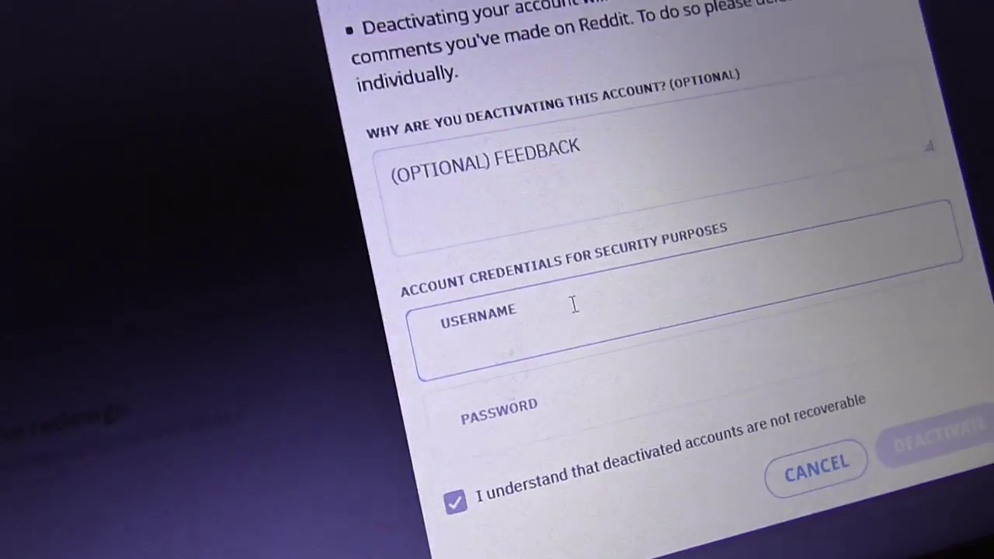
Enter the account username ('go…') in the deactivation dialog's Username field.
text(go)
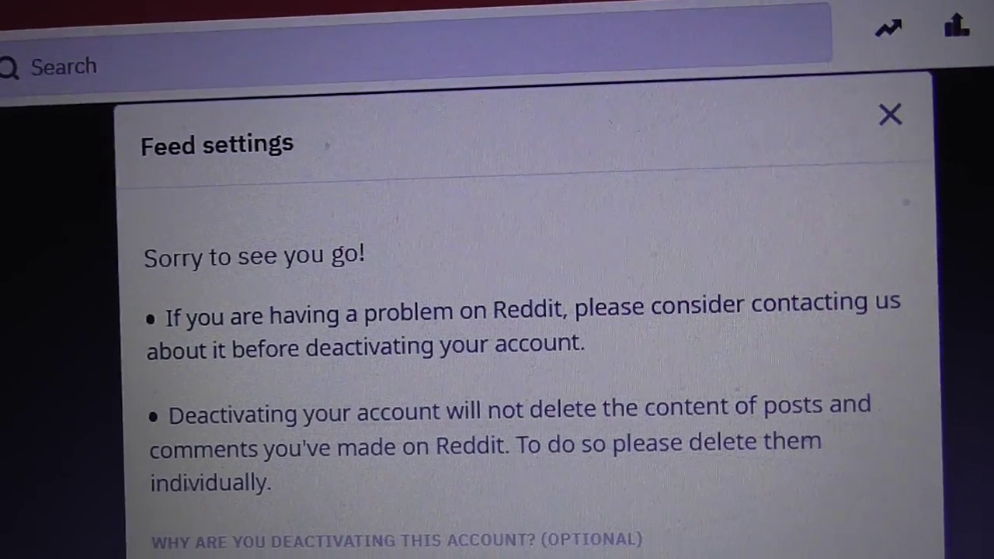
Submit the filled credentials with Deactivate, bringing up the cannot-be-undone confirmation.
scroll(down, 3)
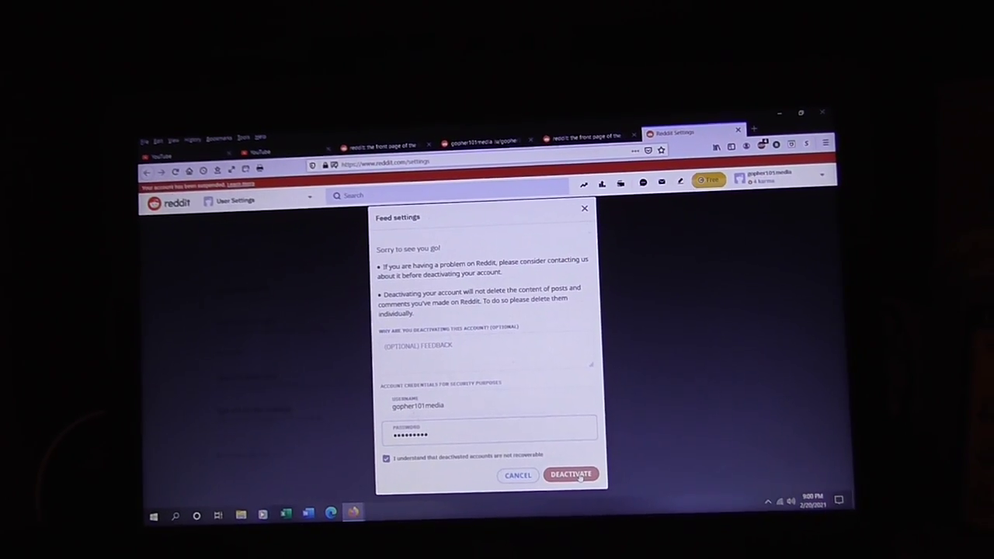
click(570, 475)
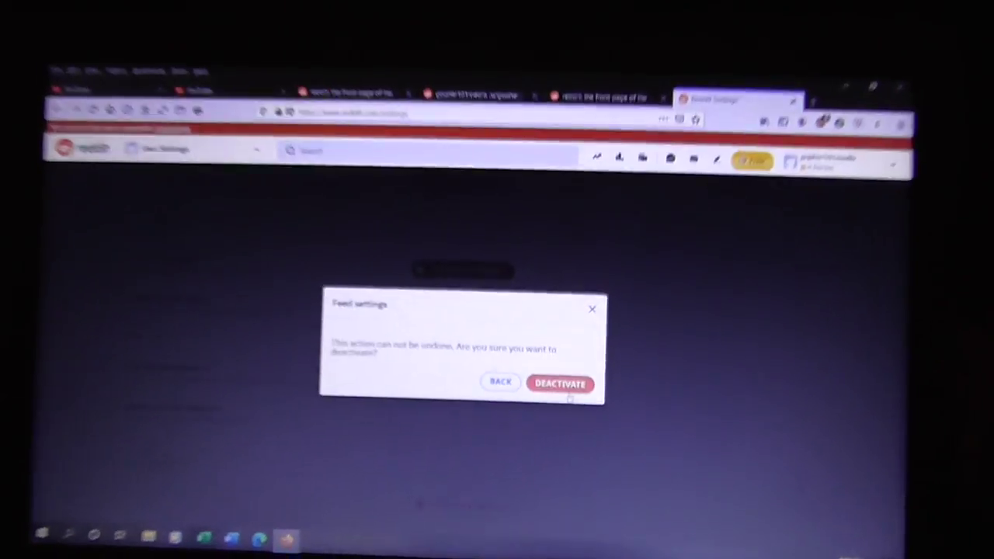